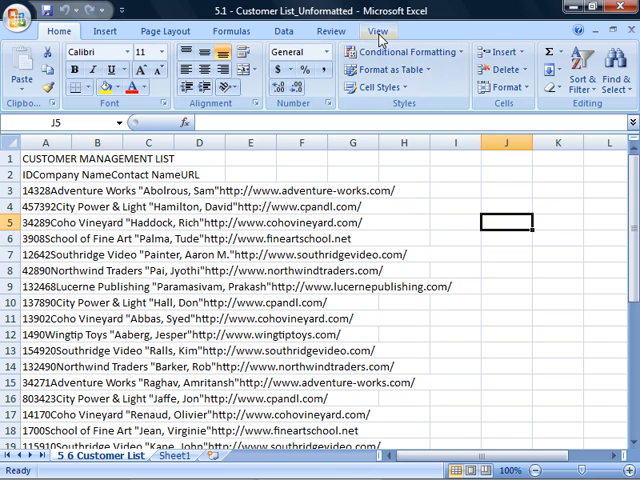
- Show the Macros dropdown from the View ribbon to reach the recording options
left_click(378, 32)
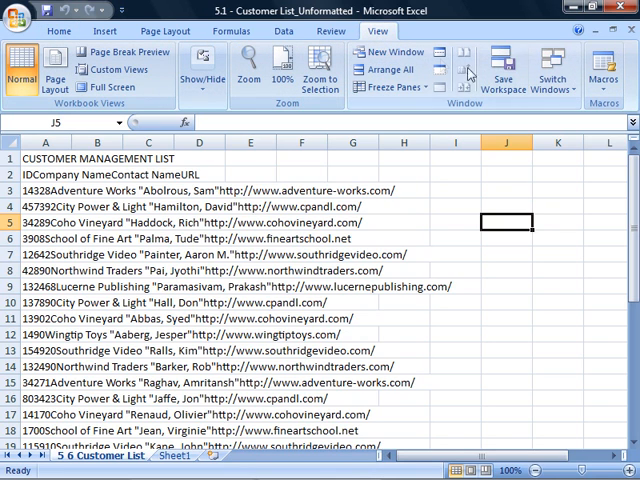
mouse_move(604, 76)
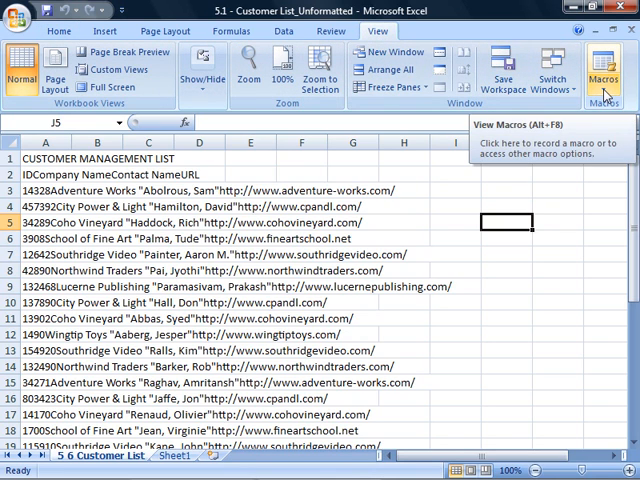
left_click(604, 70)
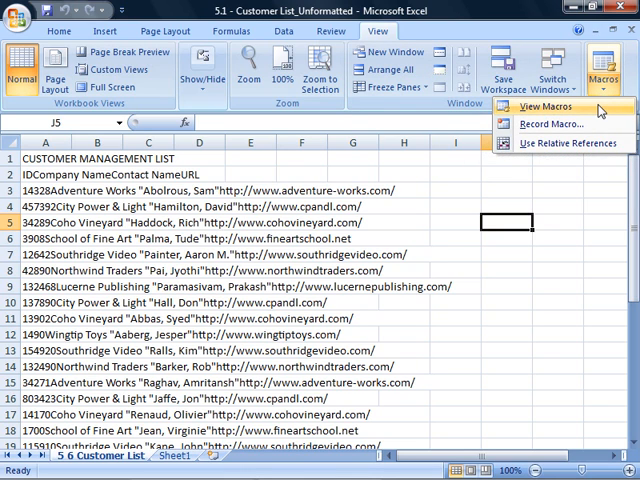
- Start recording a macro named FormMacro stored in the Personal Macro Workbook
left_click(550, 124)
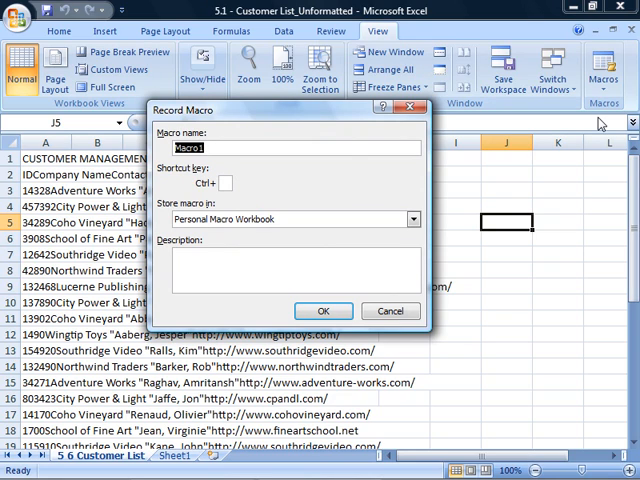
type("F")
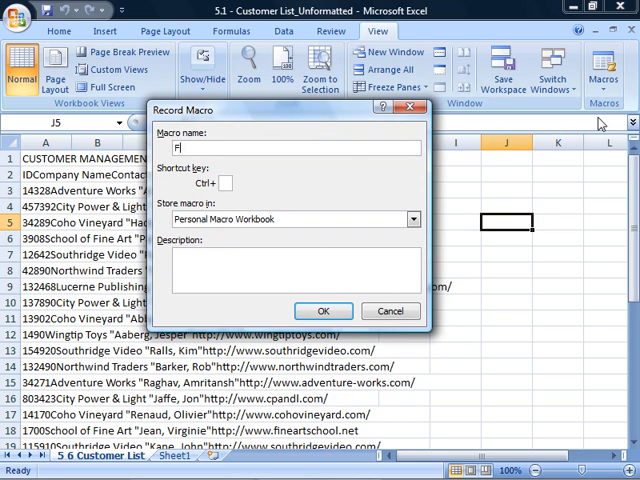
type("ormMacro")
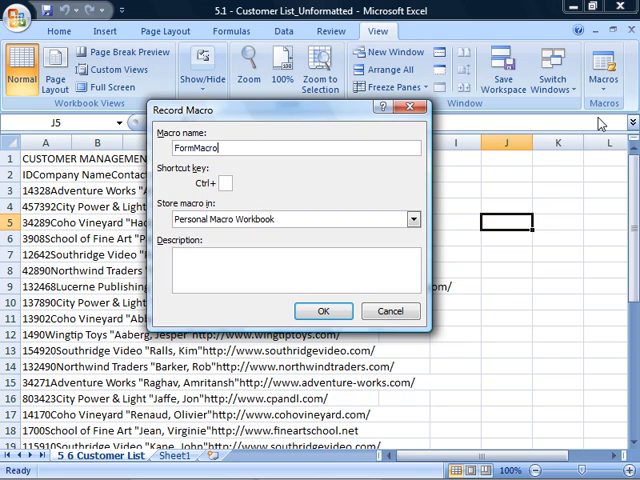
mouse_move(440, 204)
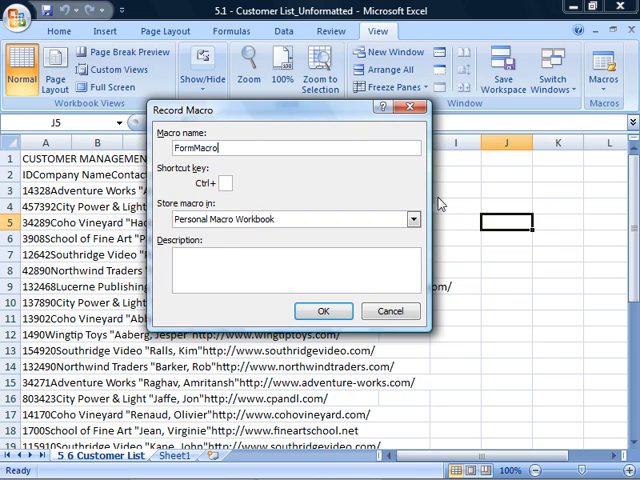
left_click(290, 220)
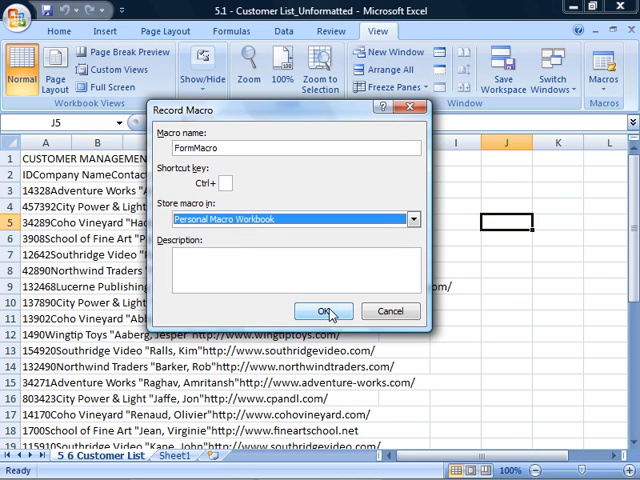
left_click(324, 312)
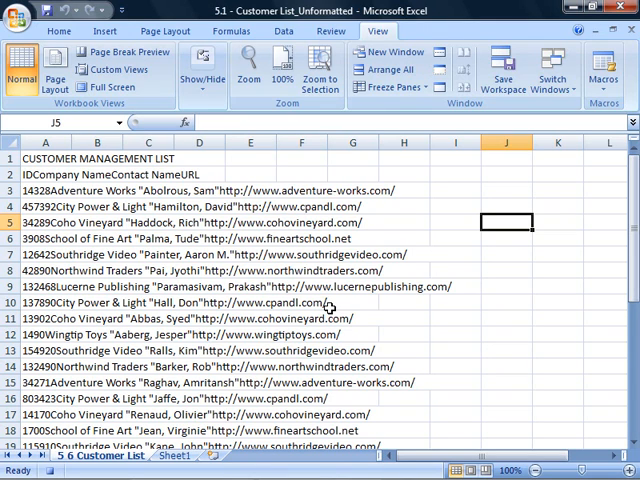
mouse_move(330, 304)
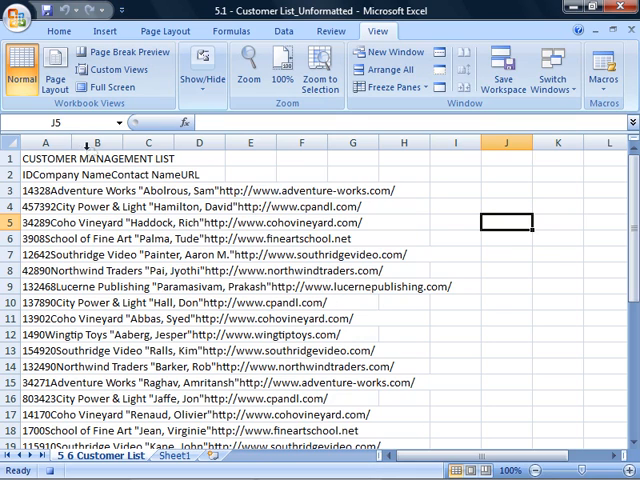
- Select all of column A holding the raw customer list
left_click(44, 142)
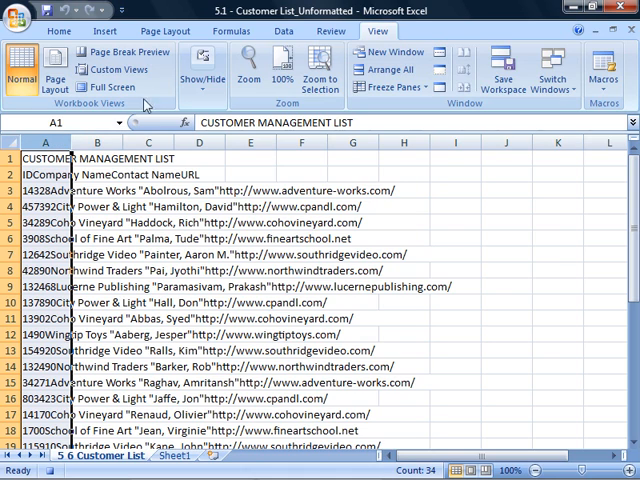
- Split column A with Text to Columns (Delimited defaults) into ID, Company, Contact and URL
left_click(278, 32)
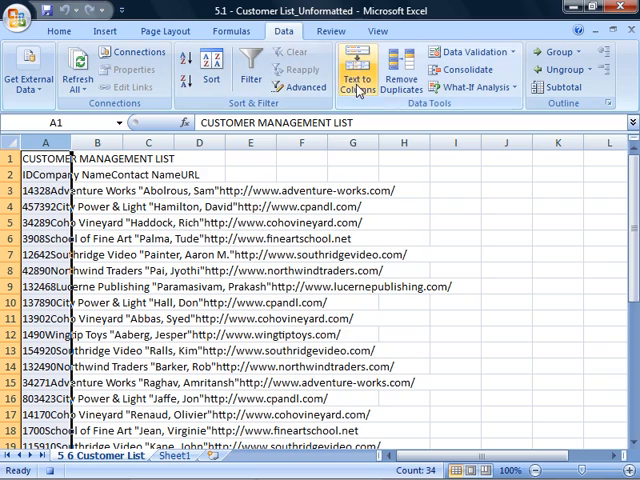
left_click(356, 78)
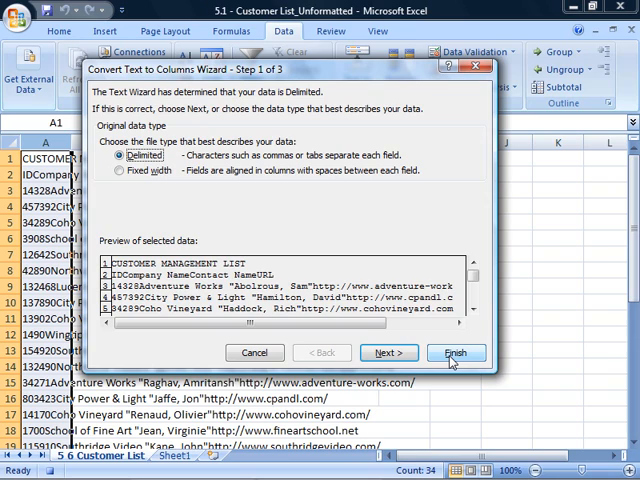
left_click(456, 352)
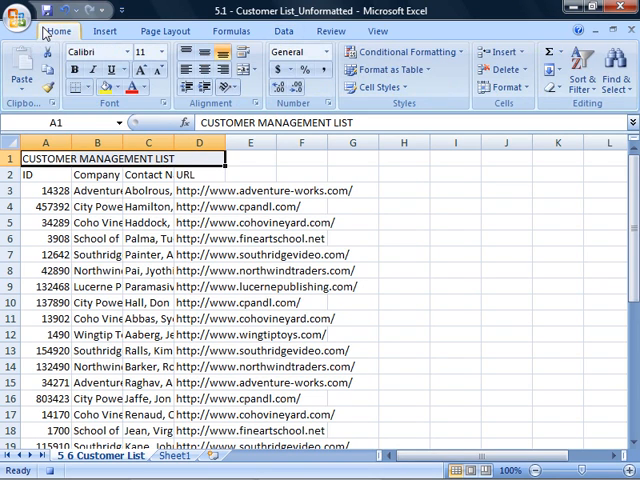
- Make the list title bold, underlined and centred over the table columns
left_click(94, 68)
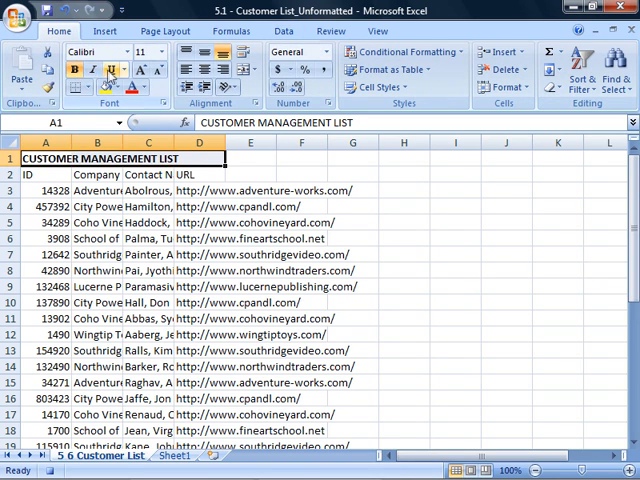
left_click(242, 70)
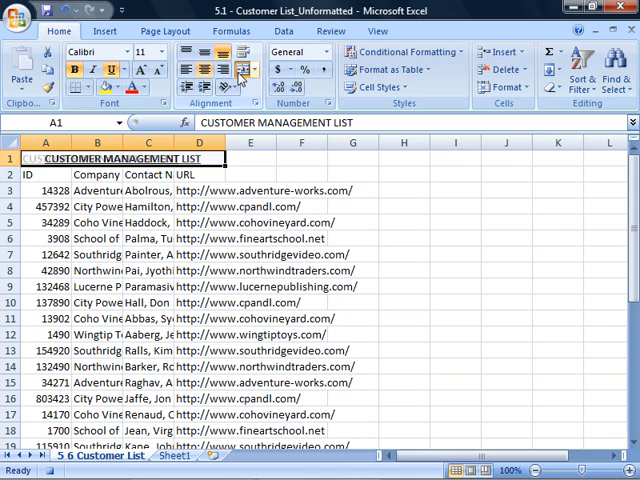
left_click(244, 68)
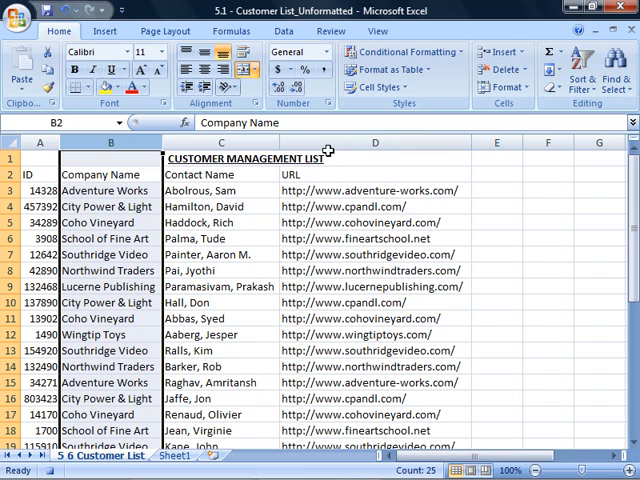
- Stop recording FormMacro from the View ribbon's Macros menu
left_click(376, 32)
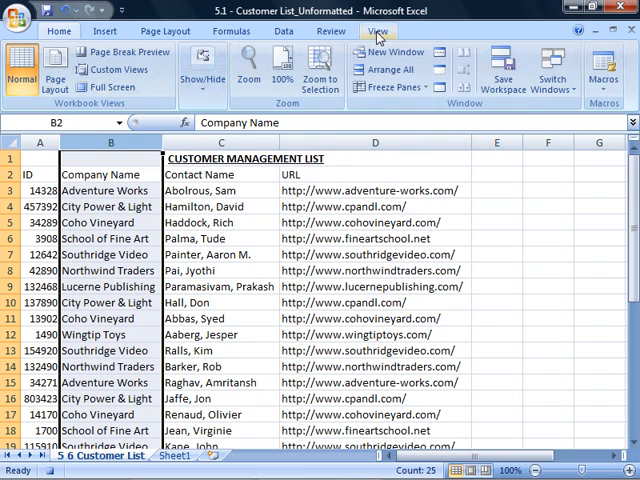
left_click(604, 72)
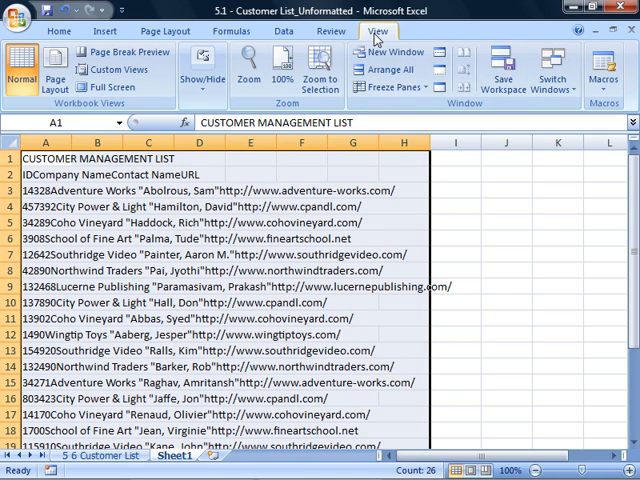
- Run PERSONAL.XLSB!FormMacro to split and format the raw customer list
left_click(604, 70)
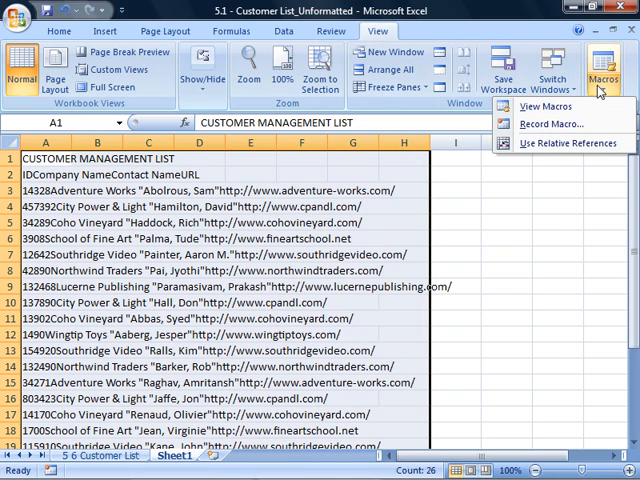
mouse_move(548, 106)
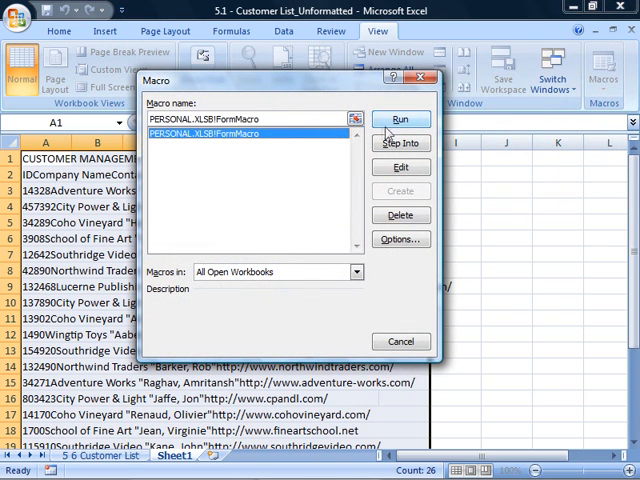
left_click(400, 120)
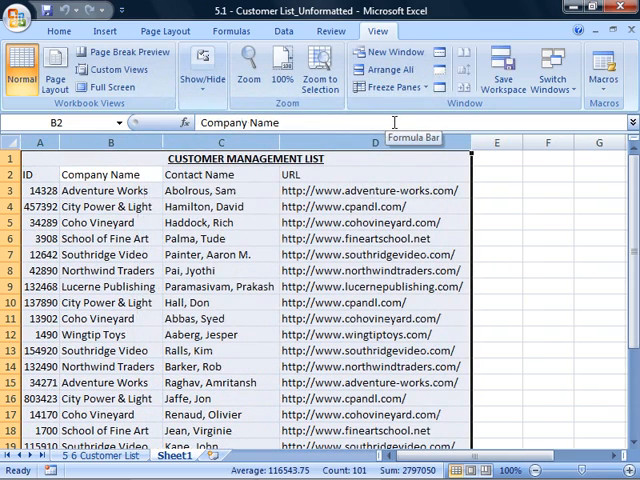